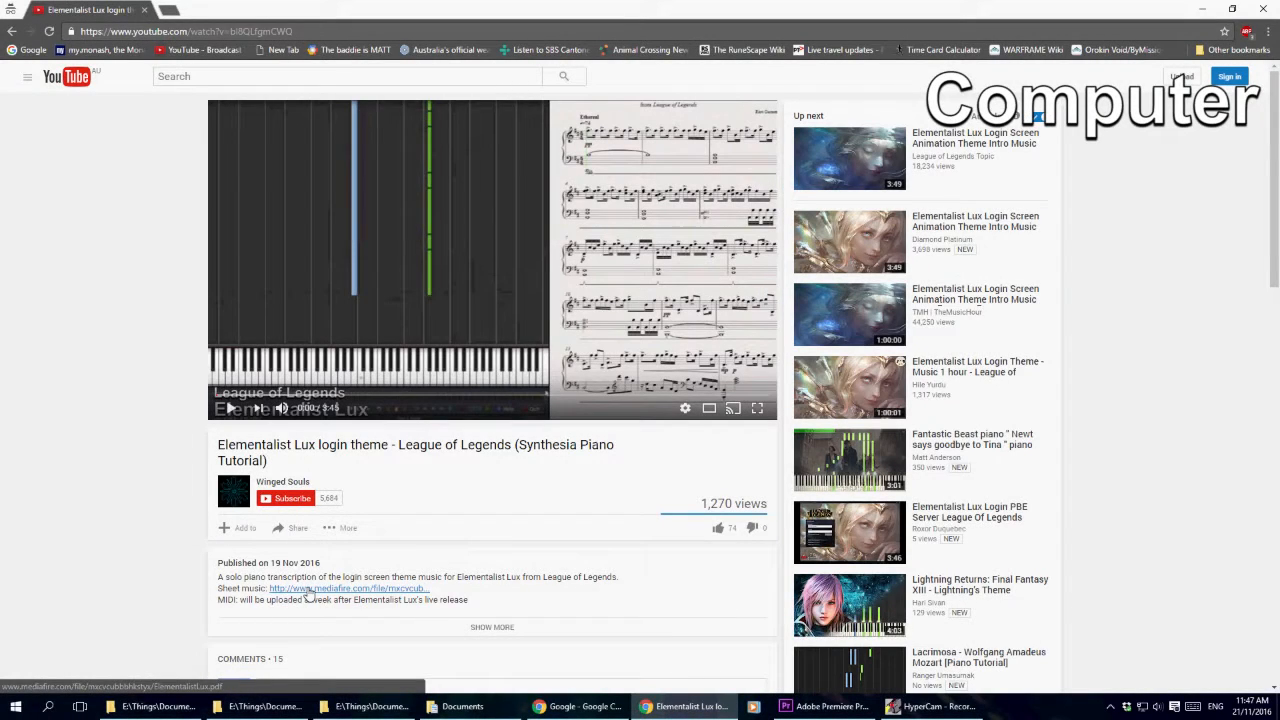
# - Follow the channel's website link from the Elementalist Lux video to the Winged Souls welcome page
pyautogui.click(348, 588)
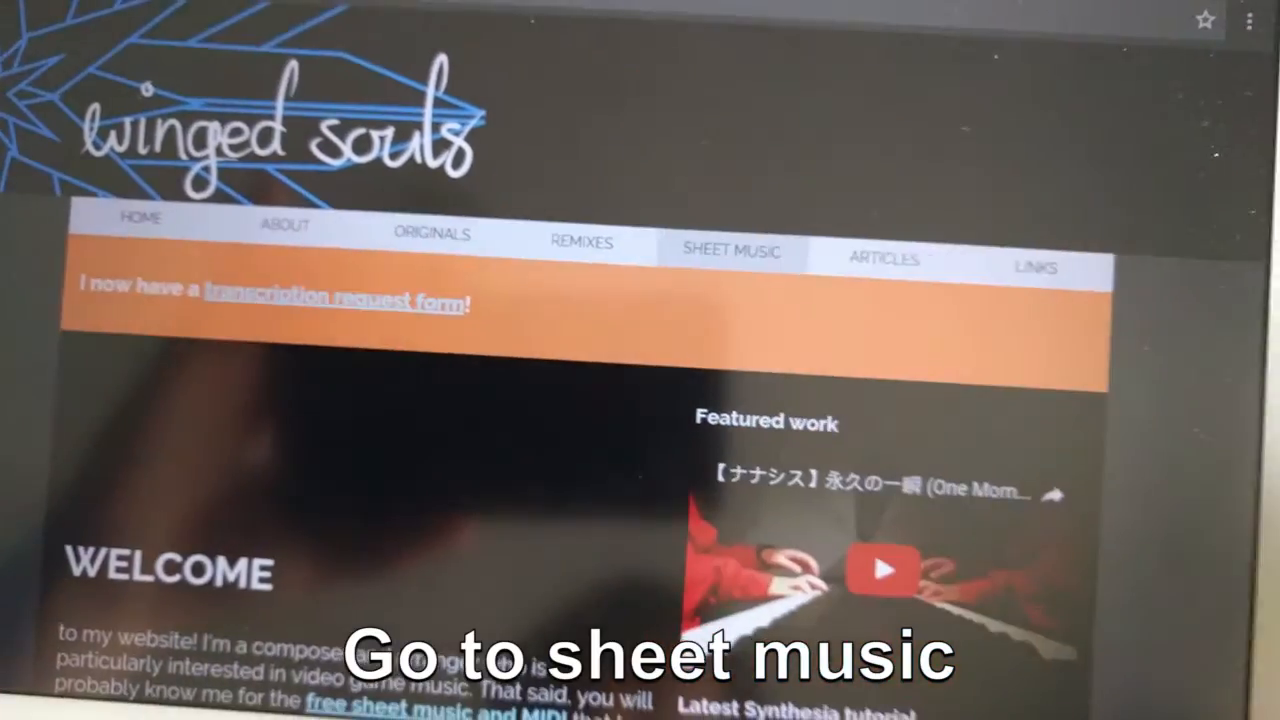
# - Switch from the Winged Souls site to the channel's Creator Studio dashboard
pyautogui.click(730, 252)
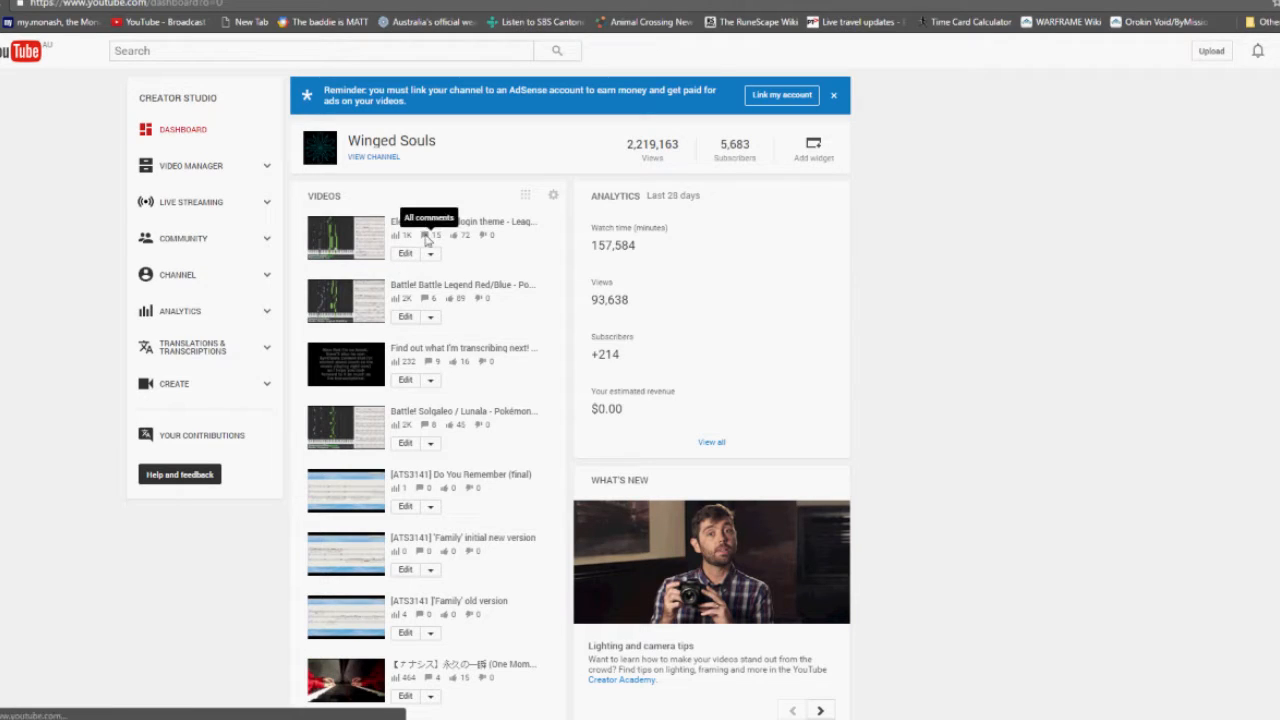
# - Follow the newest video's sheet music link, landing on MediaFire's Invalid or Deleted File page
pyautogui.click(404, 252)
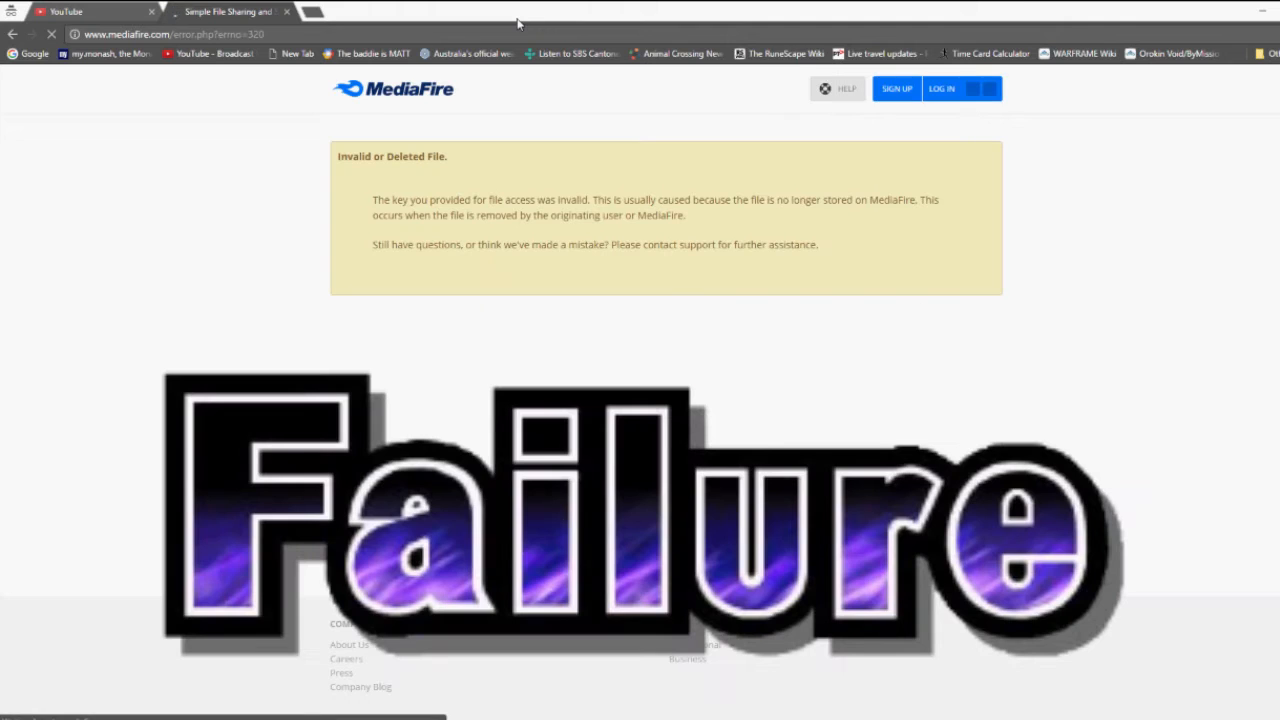
# - Return to the Elementalist Lux video and scroll to the Winged Souls reply with the replacement MediaFire path
pyautogui.click(90, 12)
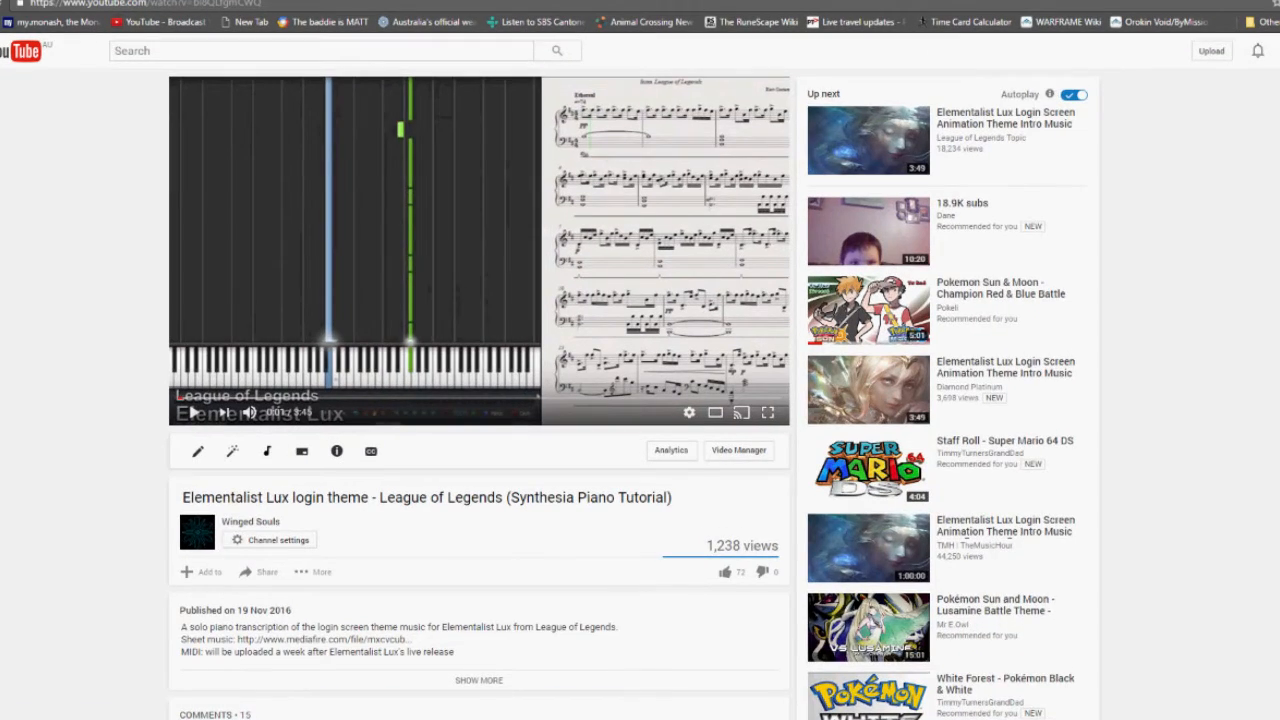
pyautogui.scroll(-3)
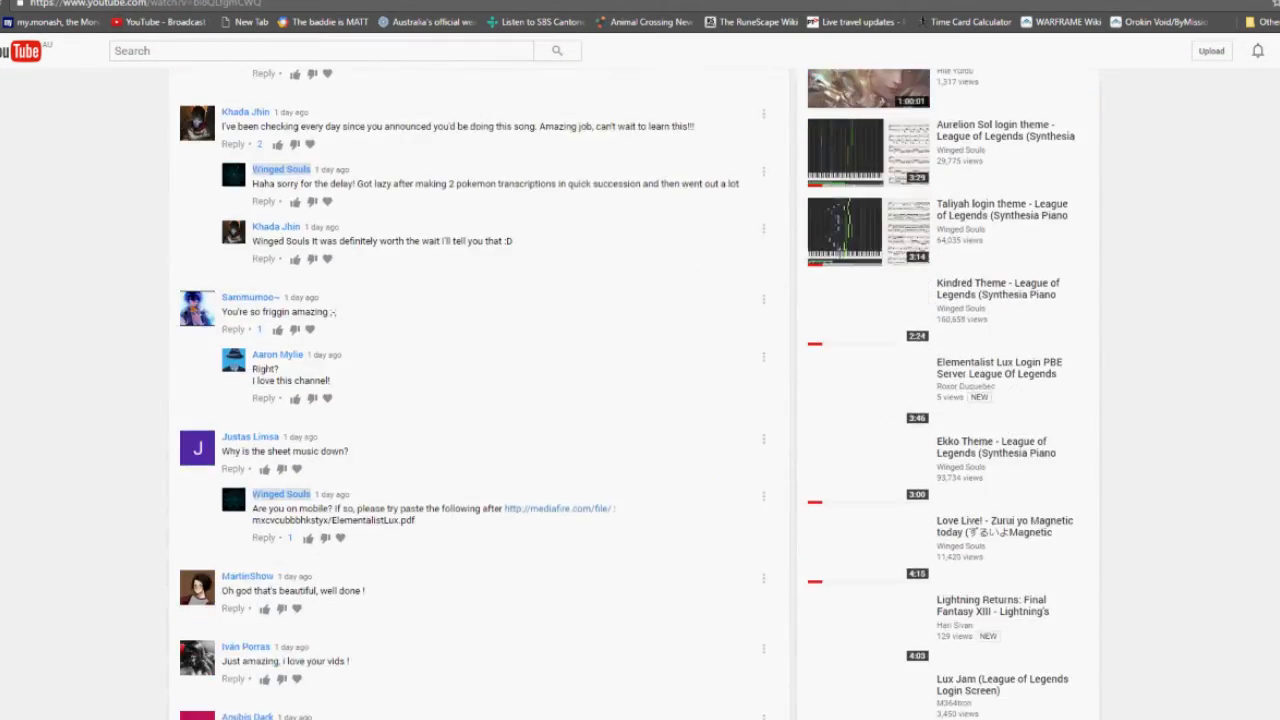
pyautogui.scroll(-3)
pyautogui.write('mediafire.com/')
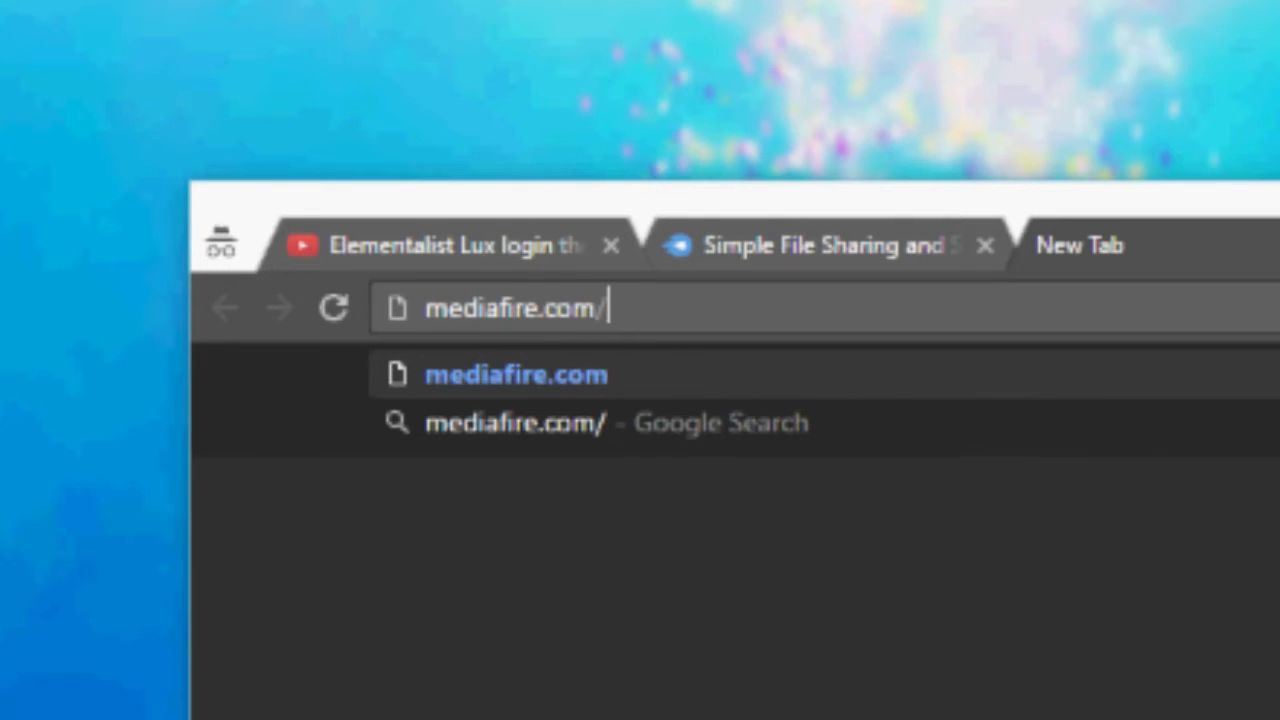
# - Load the completed mediafire.com/file/ address to reach the ElementalistLux.pdf download page
pyautogui.press('Return')
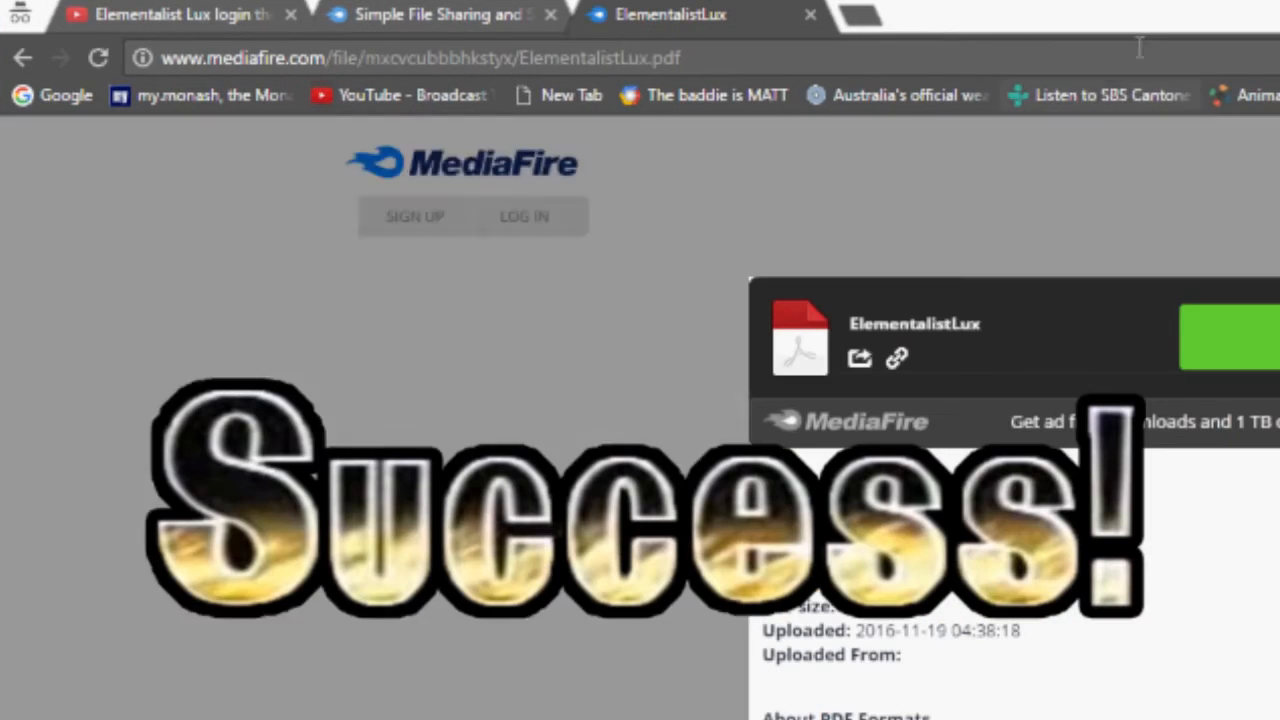